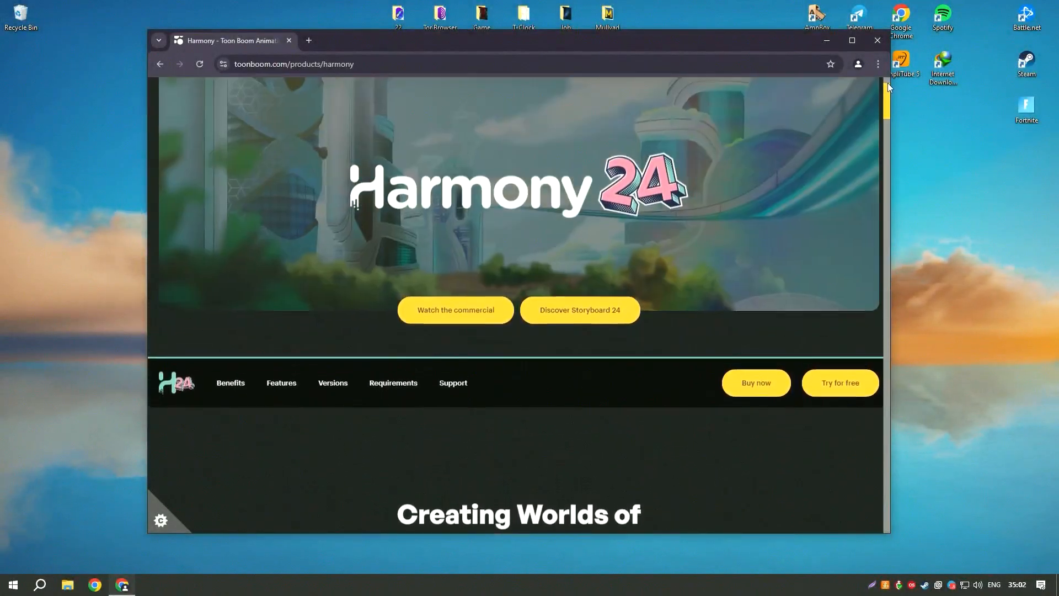
Scroll down the Harmony page and expand the all-styles-of-2D-animation section
{"action": "scroll", "scroll_direction": "down", "scroll_amount": 3}
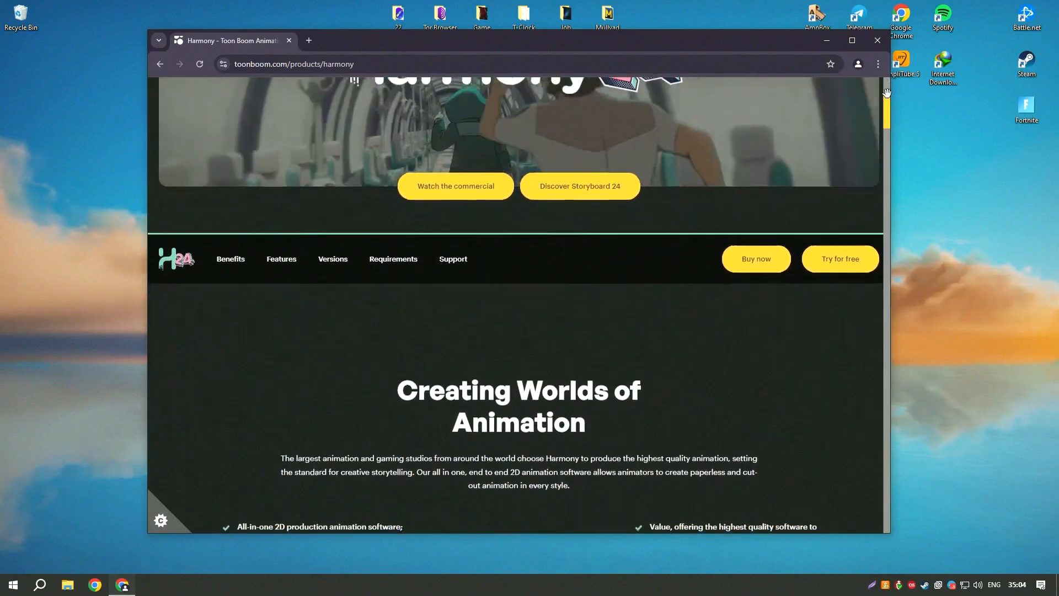
{"action": "scroll", "scroll_direction": "down", "scroll_amount": 3}
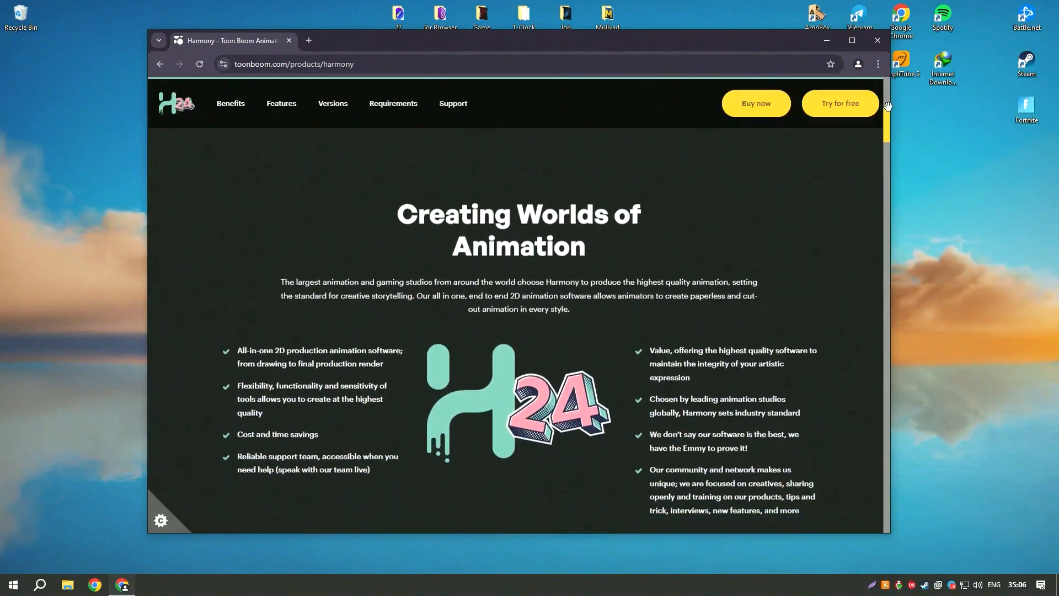
{"action": "scroll", "scroll_direction": "down", "scroll_amount": 3}
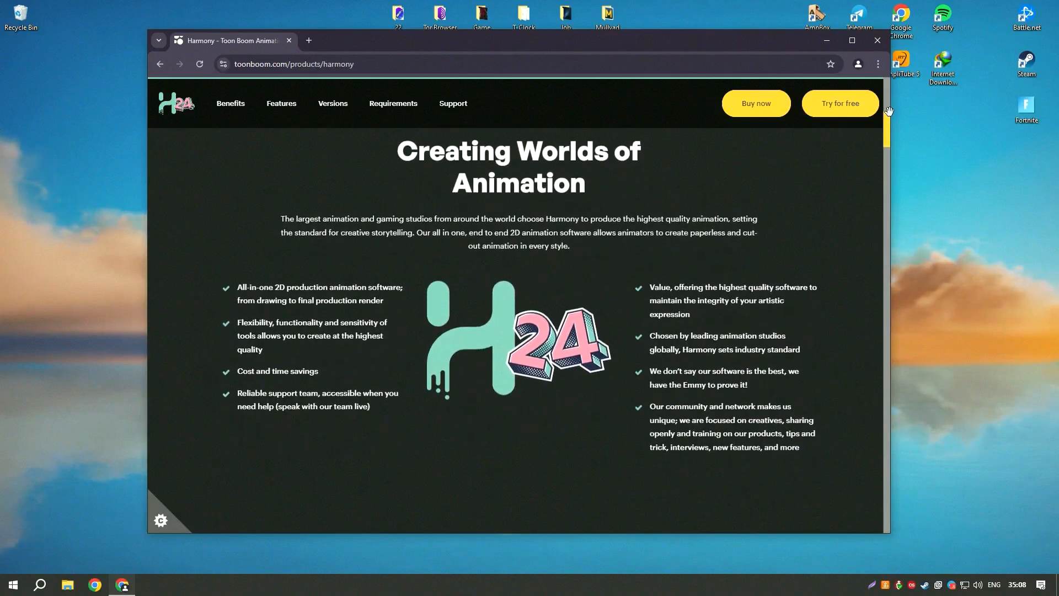
{"action": "scroll", "scroll_direction": "down", "scroll_amount": 3}
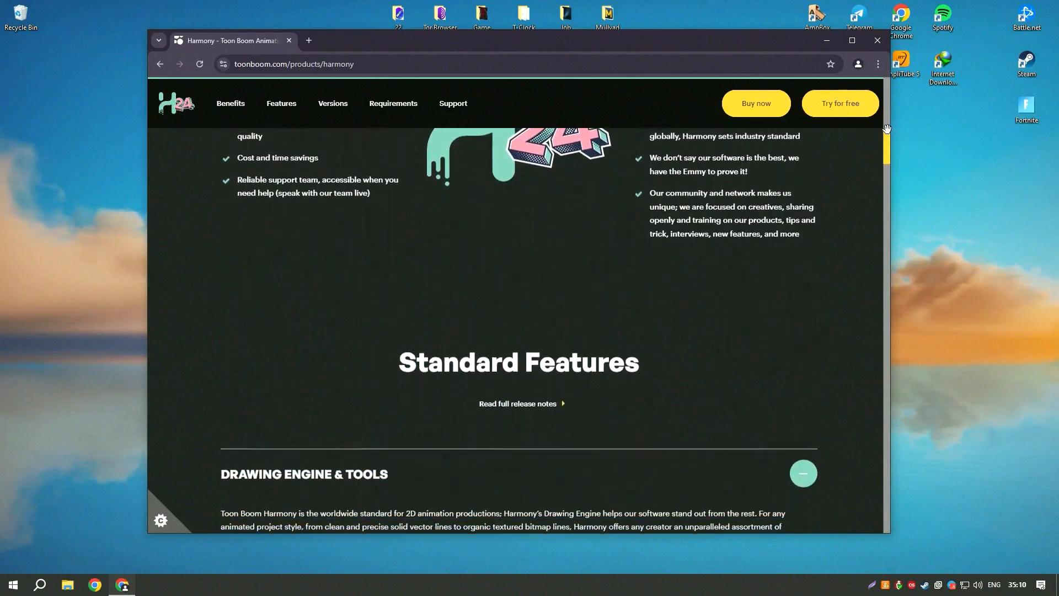
{"action": "scroll", "scroll_direction": "down", "scroll_amount": 3}
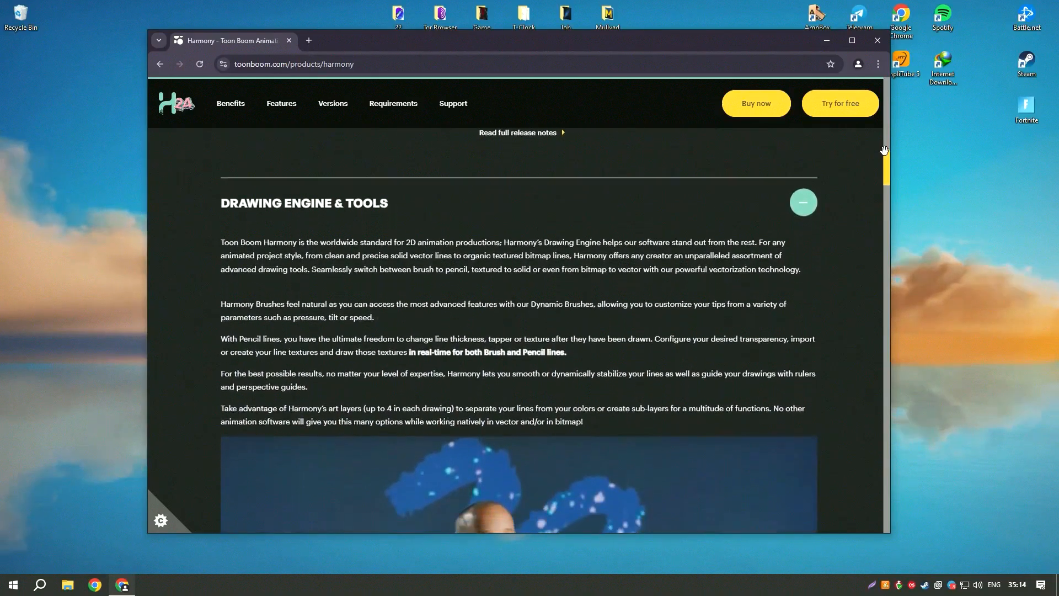
{"action": "scroll", "scroll_direction": "down", "scroll_amount": 3}
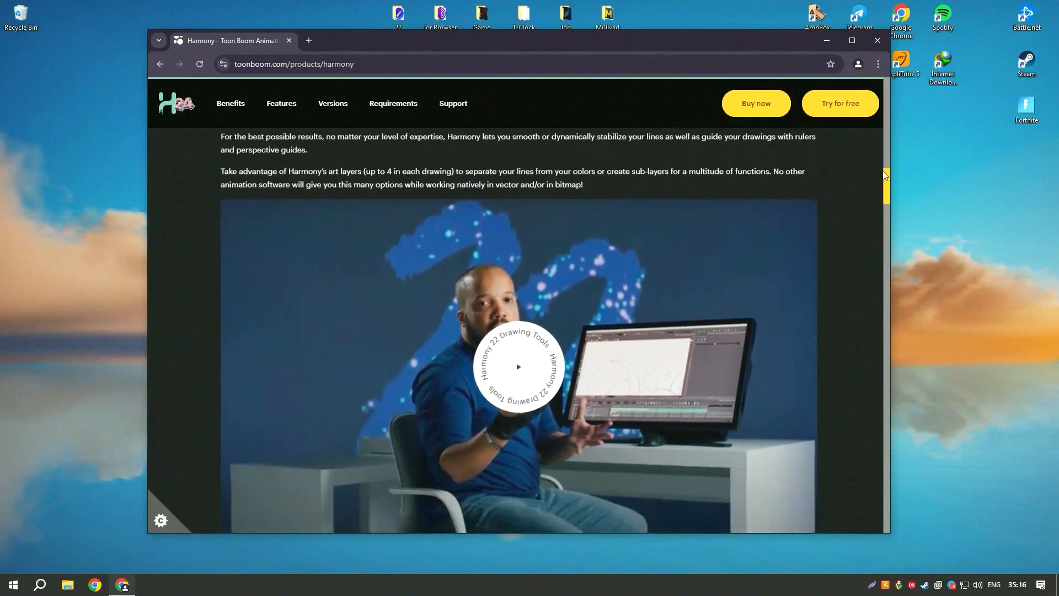
{"action": "scroll", "scroll_direction": "down", "scroll_amount": 3}
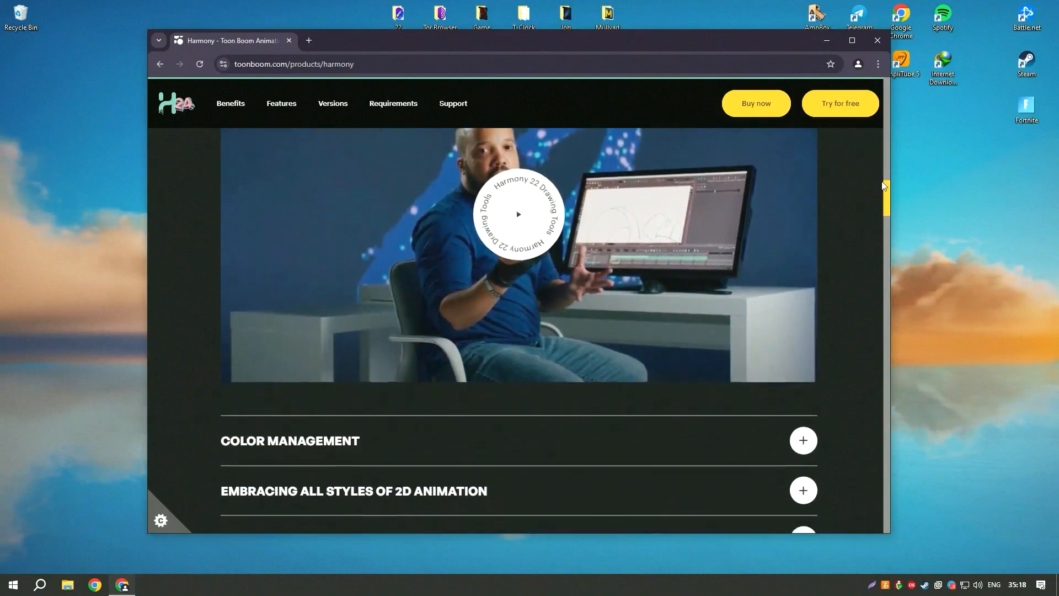
{"action": "scroll", "scroll_direction": "down", "scroll_amount": 3}
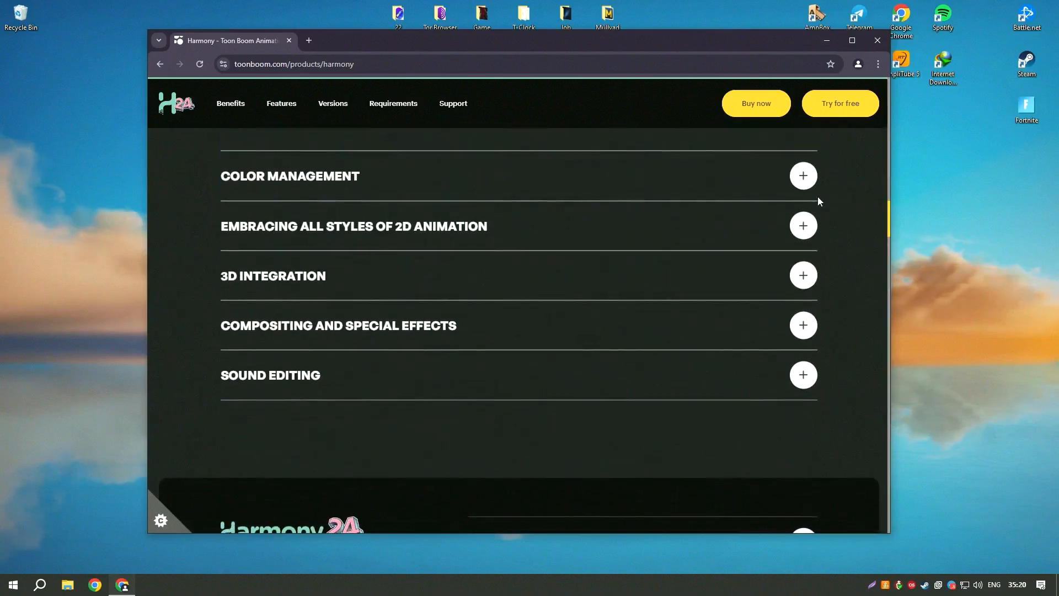
{"action": "left_click", "coordinate": [802, 175]}
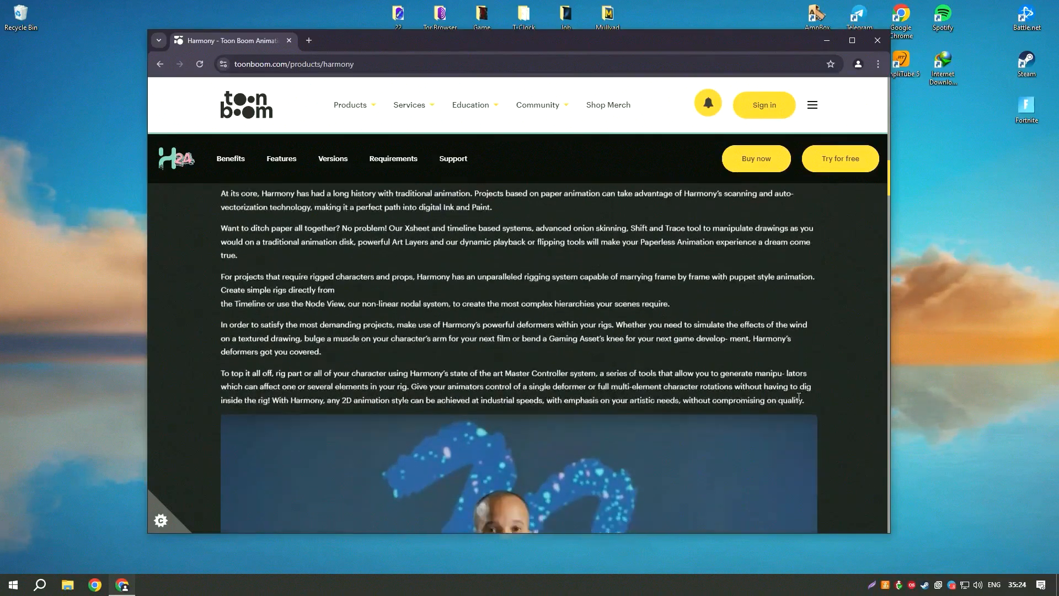
Flip the video carousel and expand Pencil Lines With Opacity under New Features
{"action": "scroll", "scroll_direction": "down", "scroll_amount": 3}
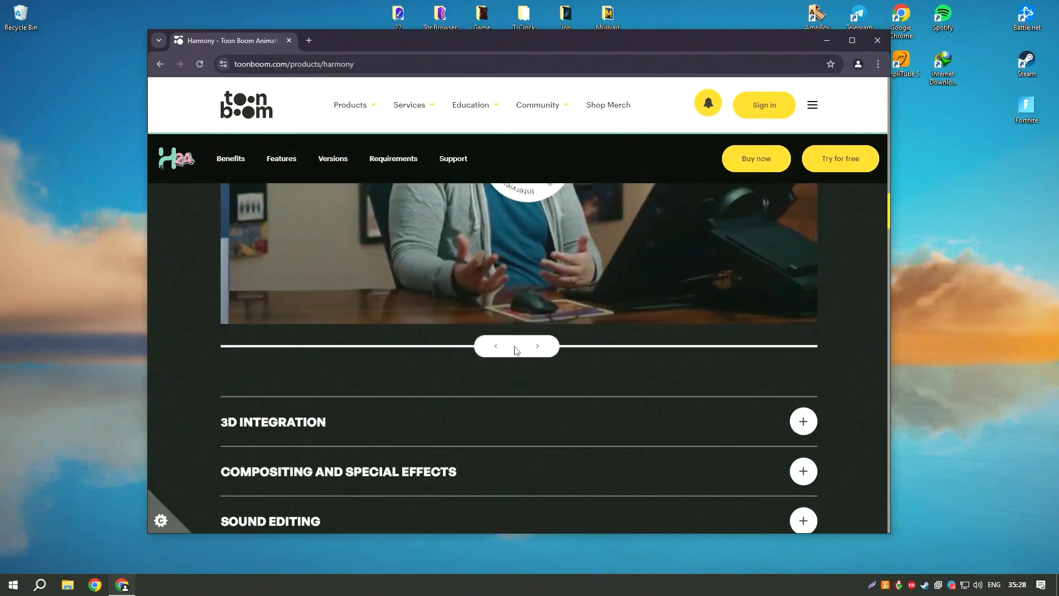
{"action": "left_click", "coordinate": [537, 345]}
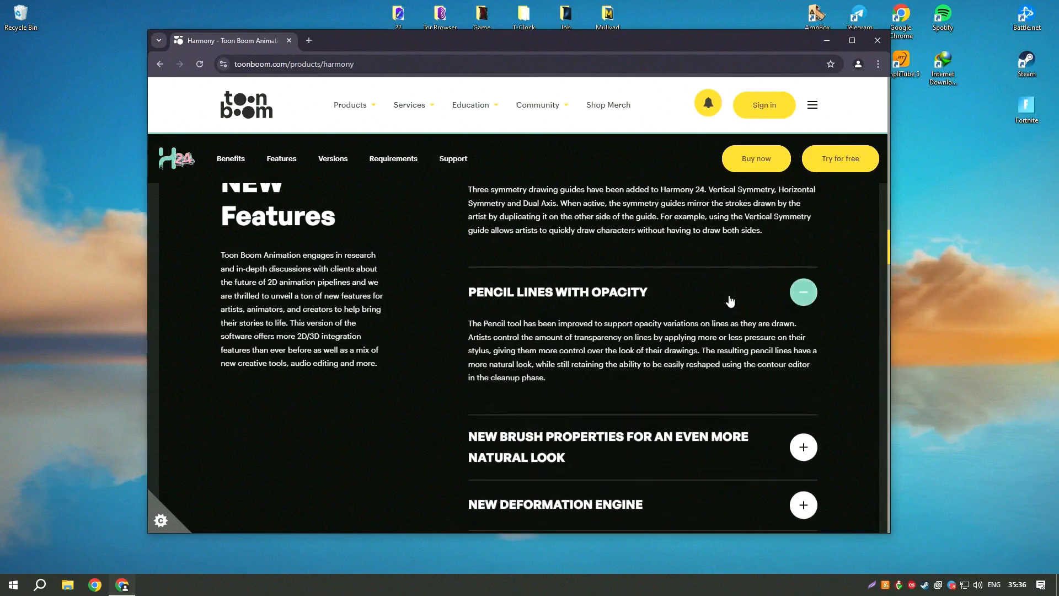
{"action": "scroll", "scroll_direction": "down", "scroll_amount": 3}
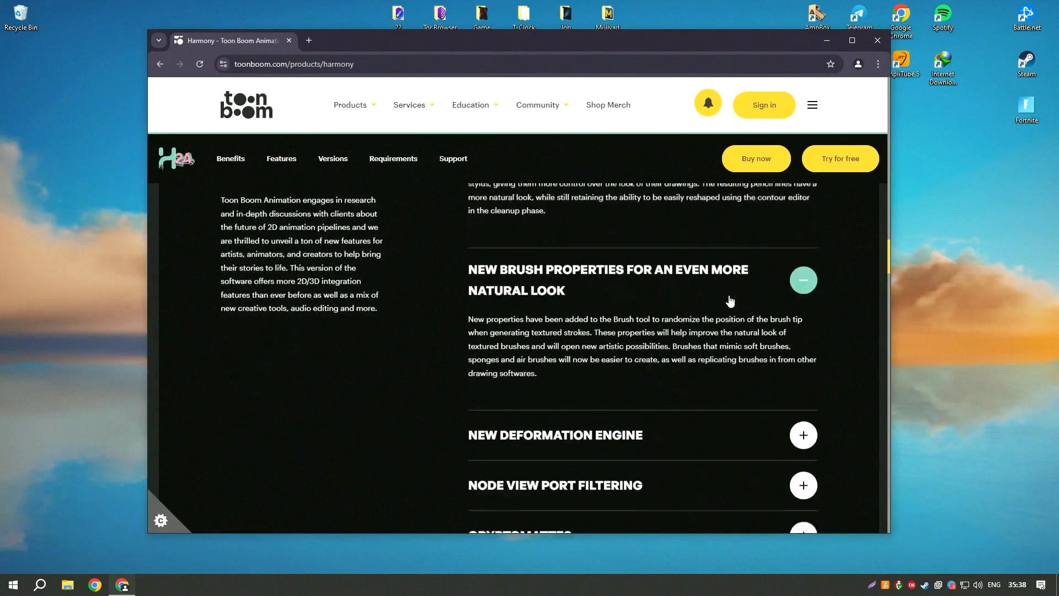
{"action": "scroll", "scroll_direction": "down", "scroll_amount": 3}
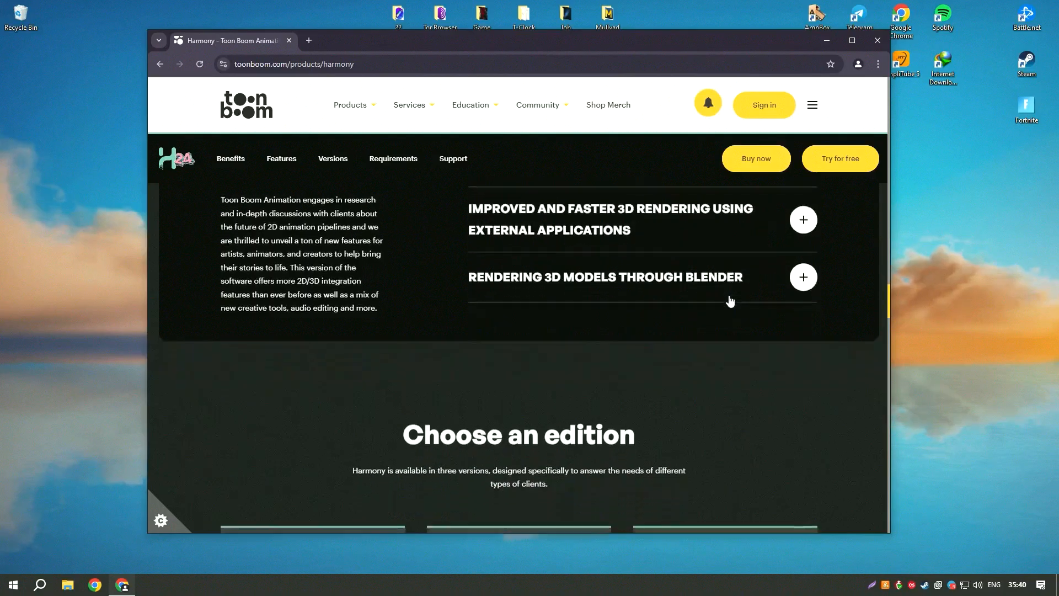
{"action": "scroll", "scroll_direction": "down", "scroll_amount": 3}
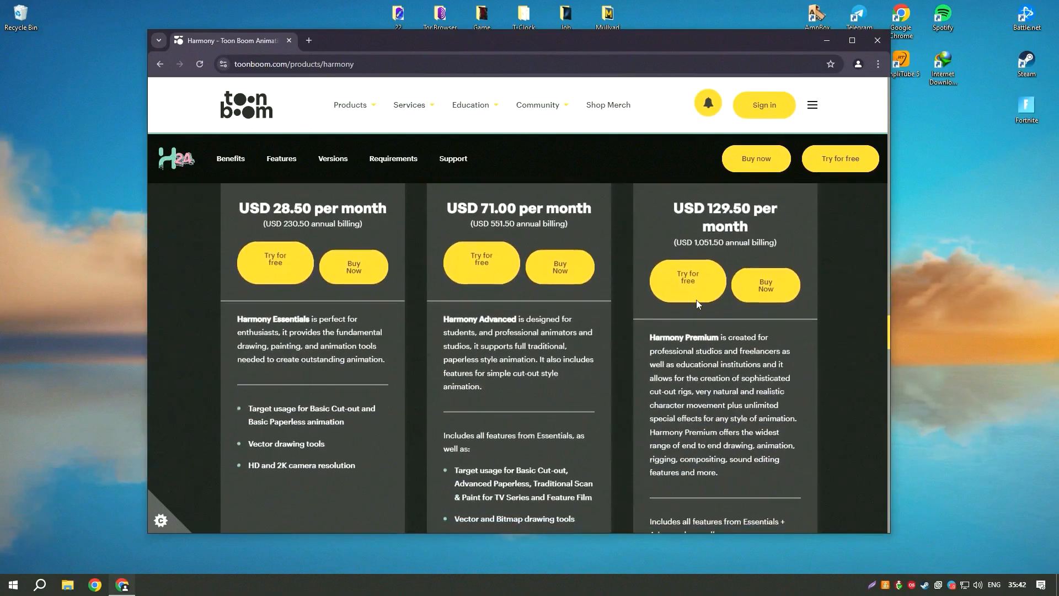
{"action": "scroll", "scroll_direction": "down", "scroll_amount": 3}
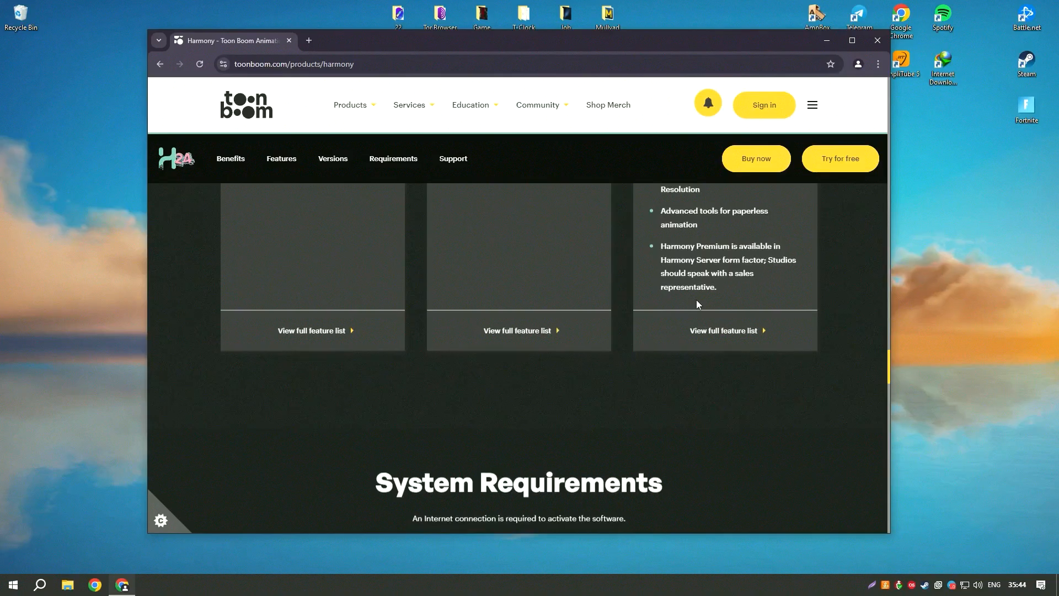
{"action": "scroll", "scroll_direction": "down", "scroll_amount": 3}
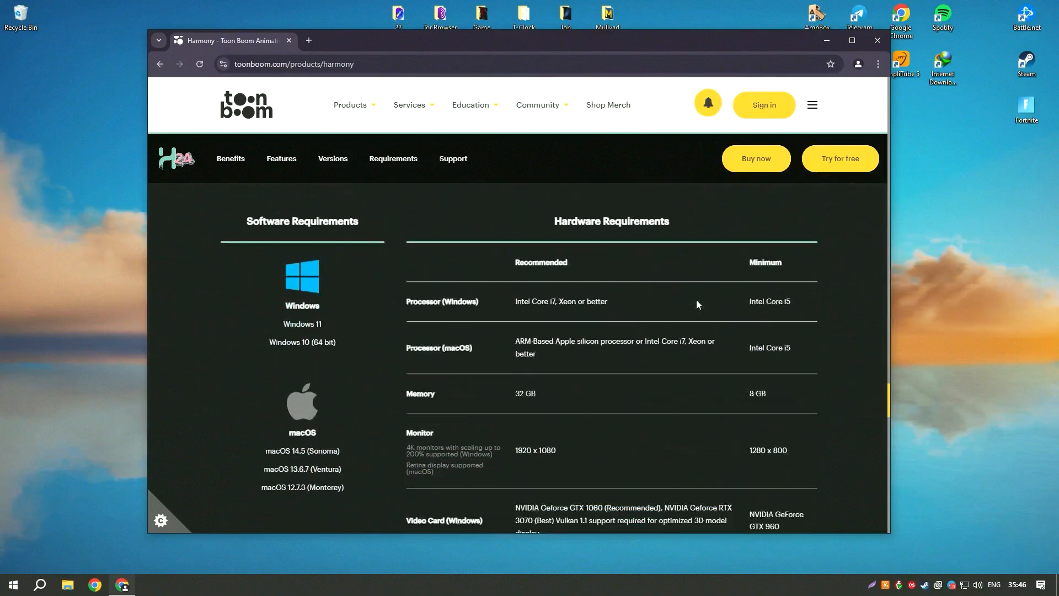
{"action": "scroll", "scroll_direction": "down", "scroll_amount": 3}
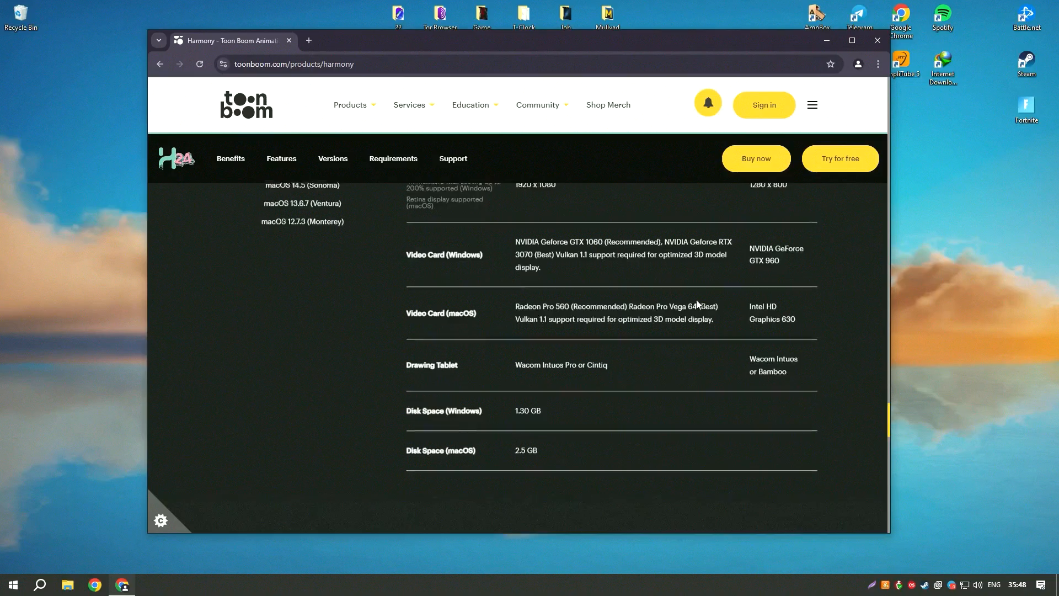
{"action": "scroll", "scroll_direction": "down", "scroll_amount": 3}
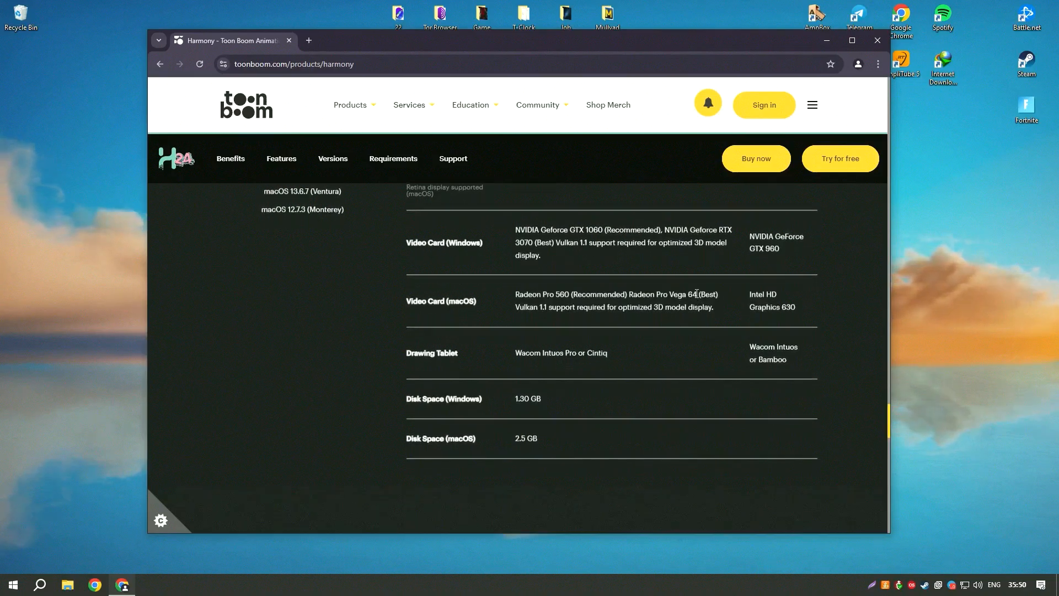
{"action": "scroll", "scroll_direction": "down", "scroll_amount": 3}
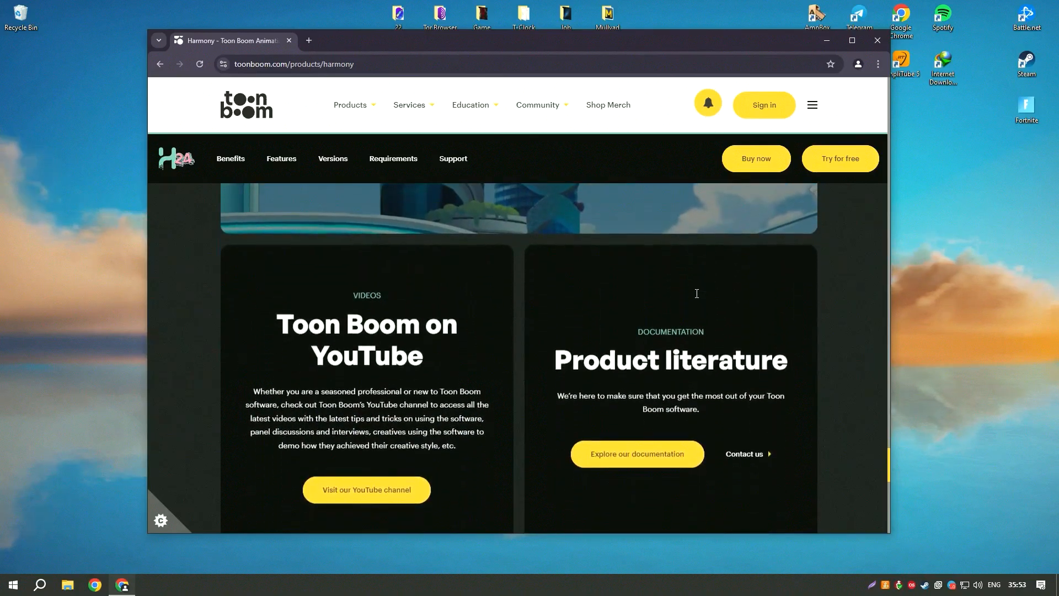
{"action": "scroll", "scroll_direction": "down", "scroll_amount": 3}
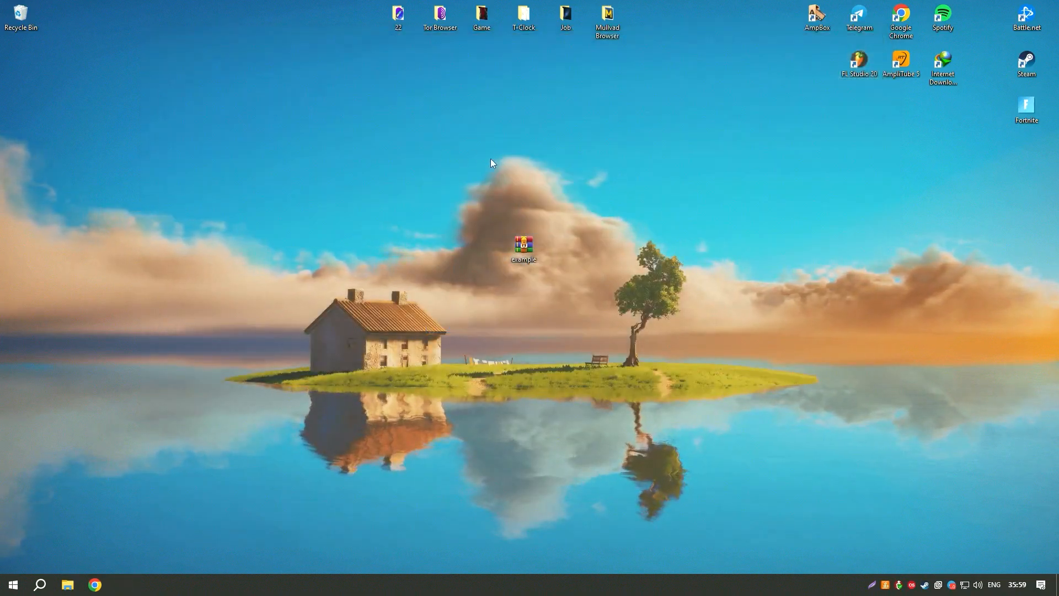
Extract the password-protected example.rar to the default desktop destination
{"action": "double_click", "coordinate": [523, 245]}
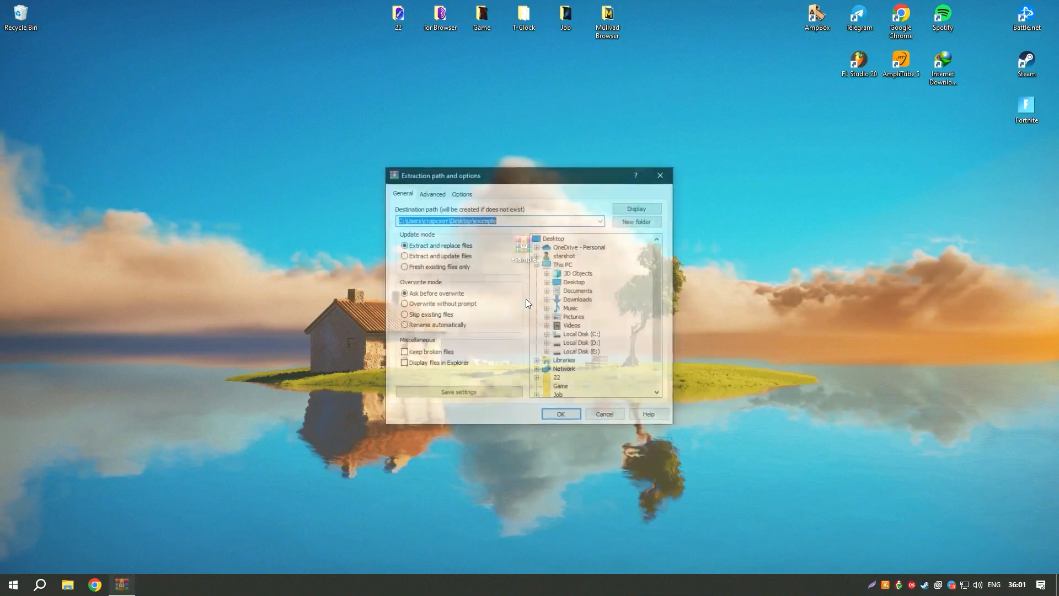
{"action": "left_click", "coordinate": [561, 414]}
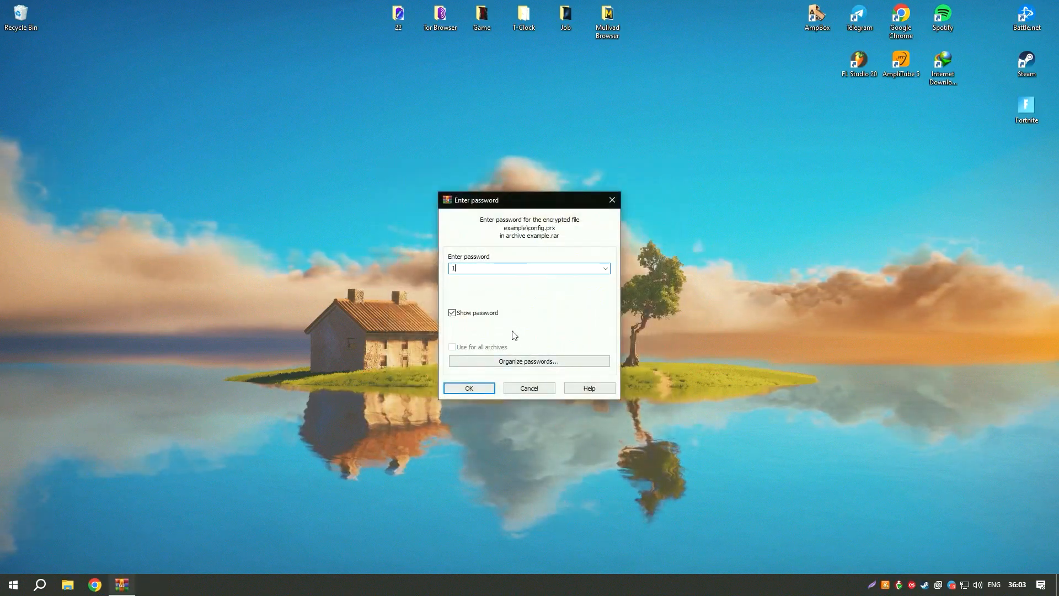
{"action": "left_click", "coordinate": [469, 387]}
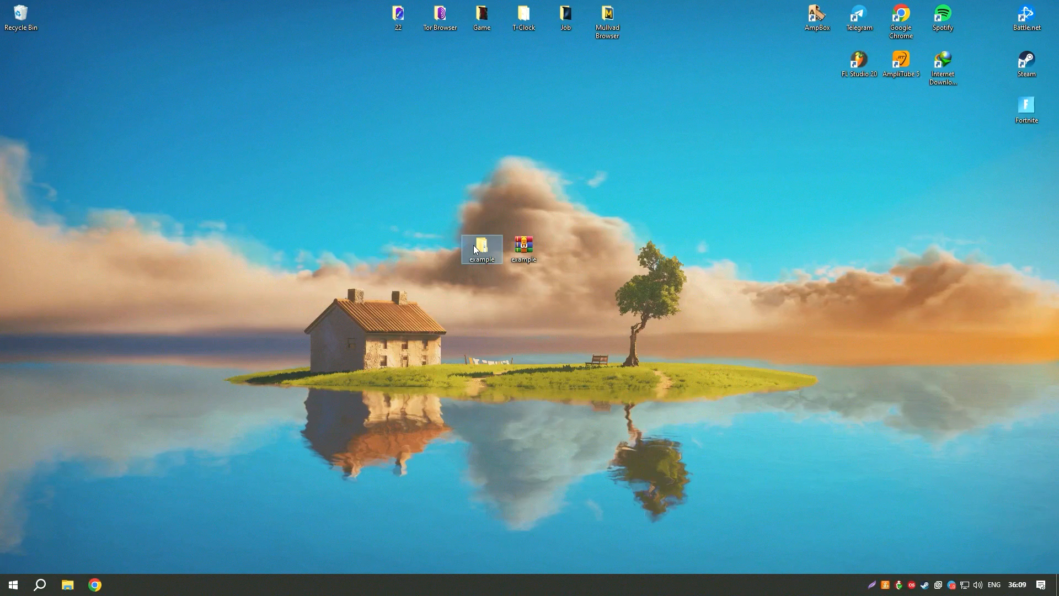
Browse into the extracted example folder and its inner example folder
{"action": "double_click", "coordinate": [481, 250]}
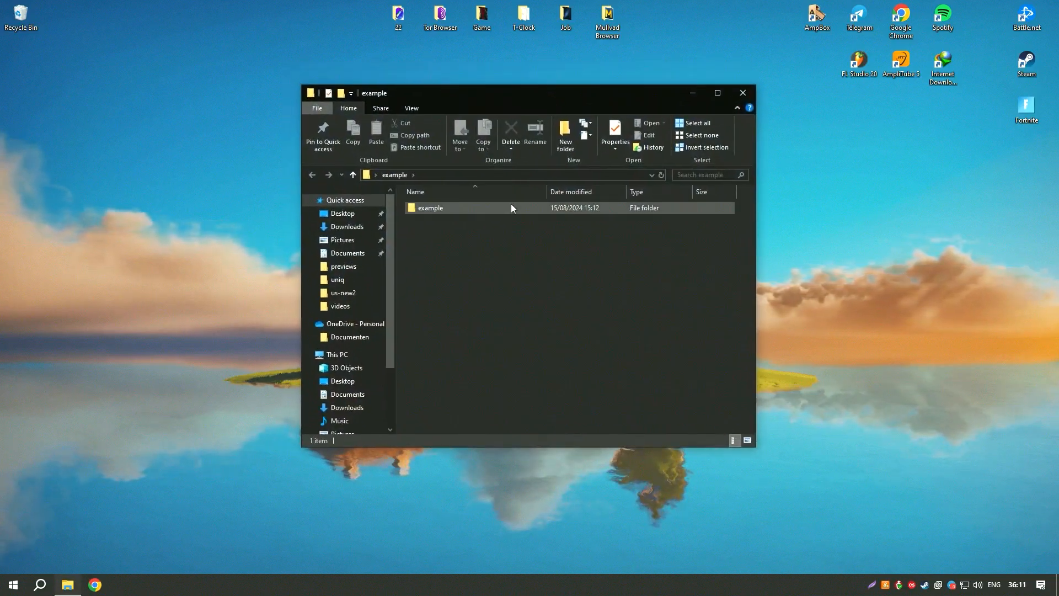
{"action": "double_click", "coordinate": [430, 208]}
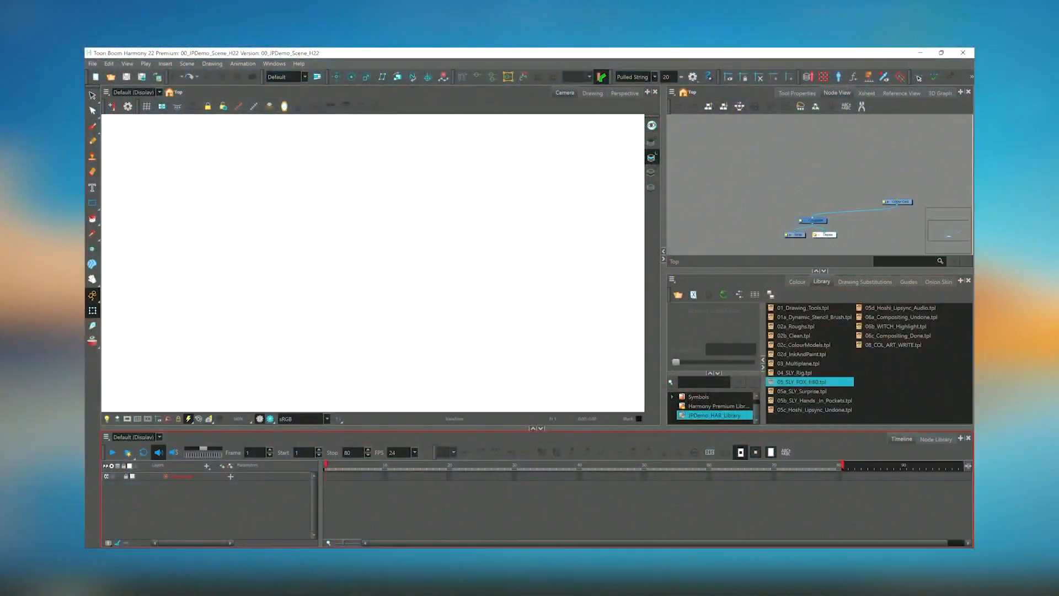
Select 05_SLY_FOX_H40.tpl in IPDemo_H44_Library to show the fox preview
{"action": "left_click", "coordinate": [801, 382]}
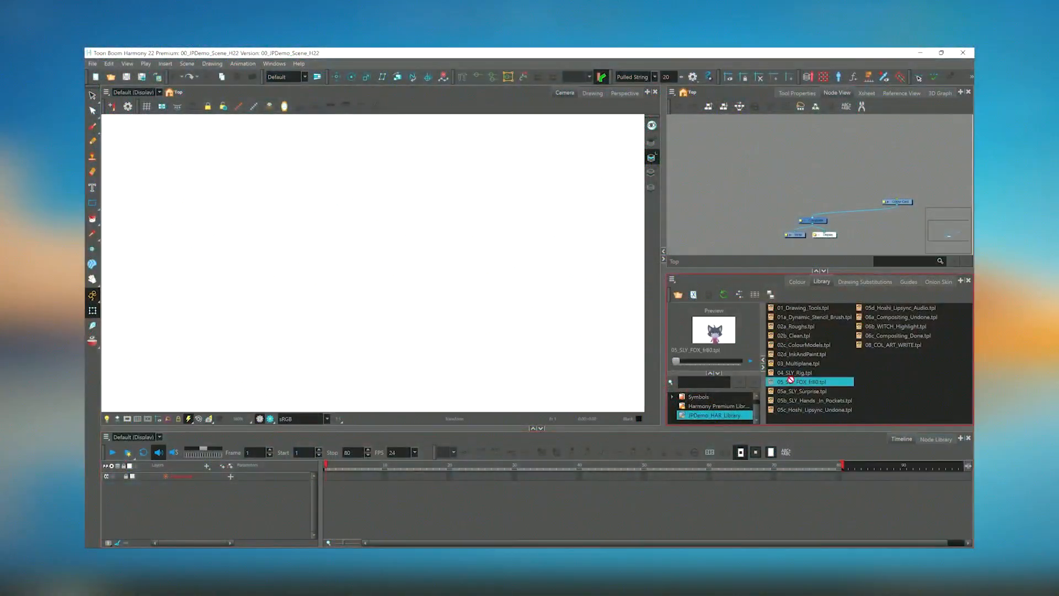
{"action": "left_click", "coordinate": [811, 382]}
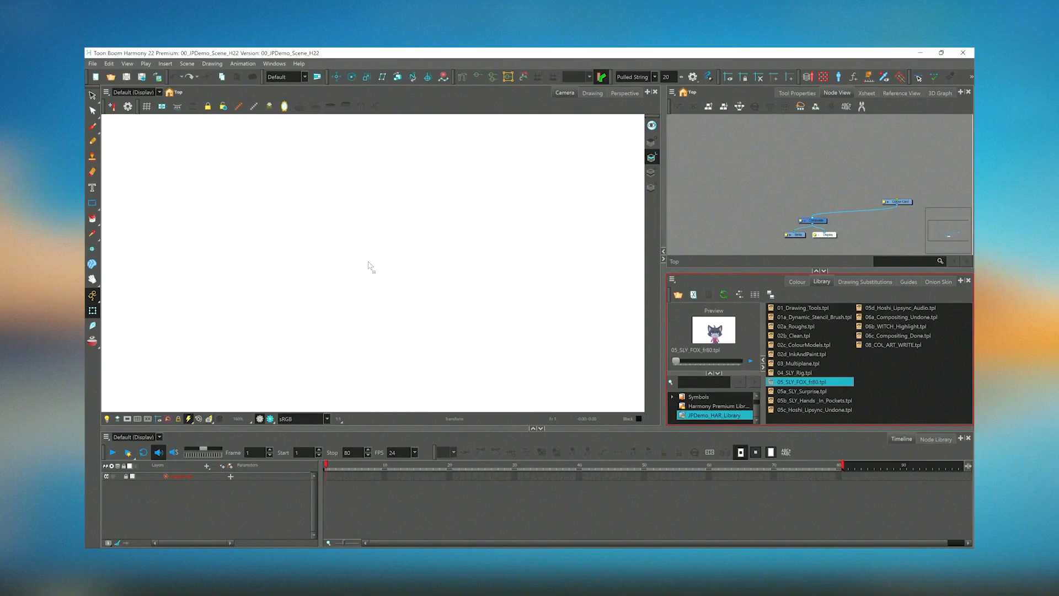